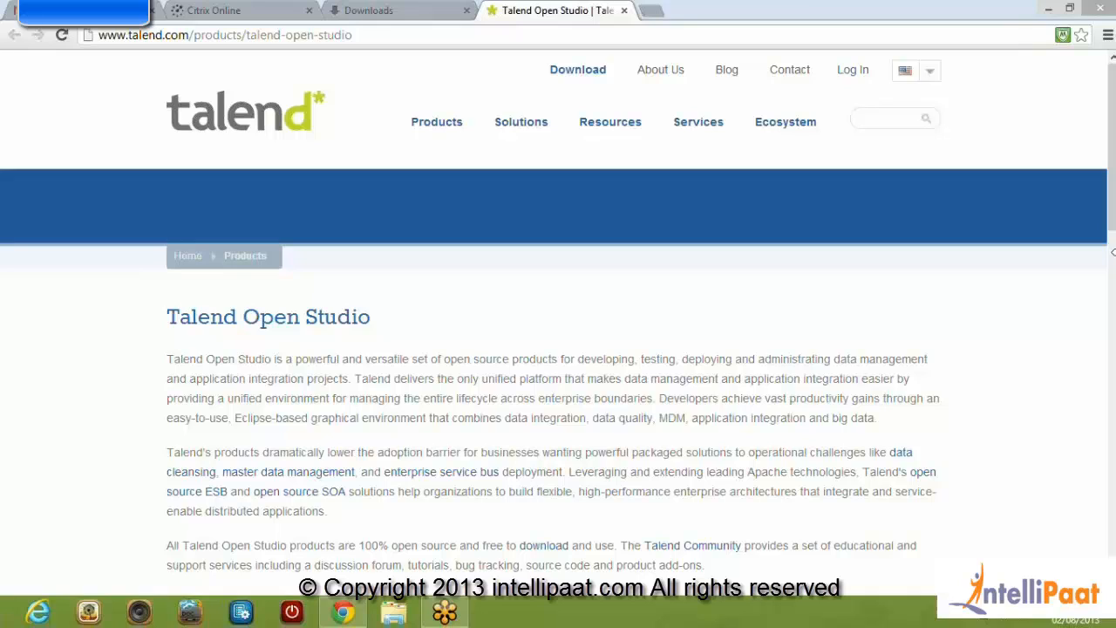
pyautogui.moveTo(984, 295)
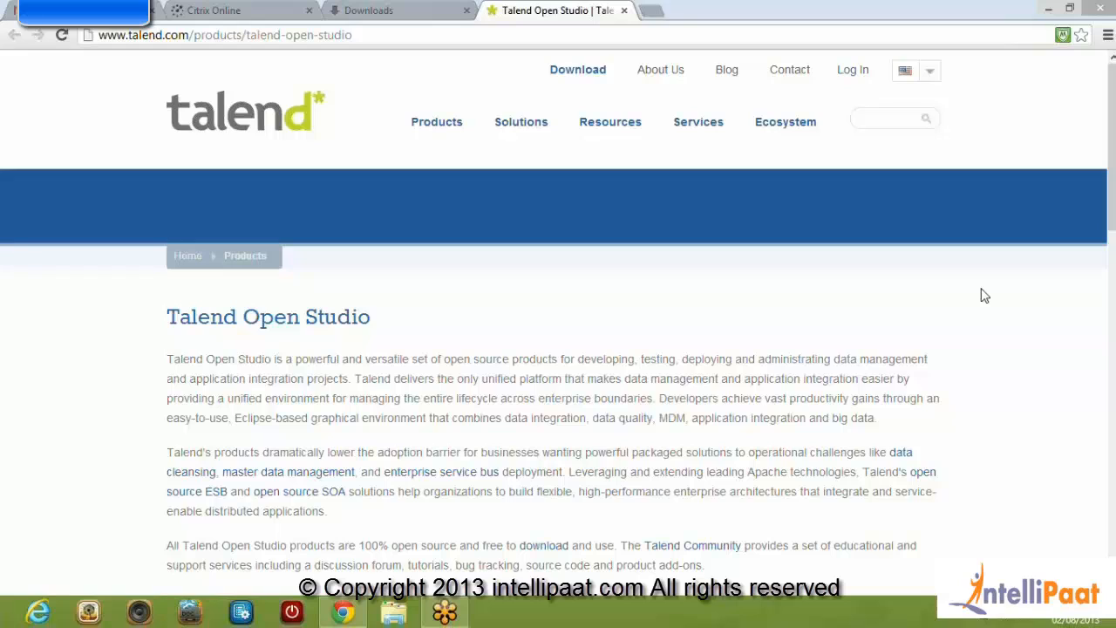
pyautogui.moveTo(970, 307)
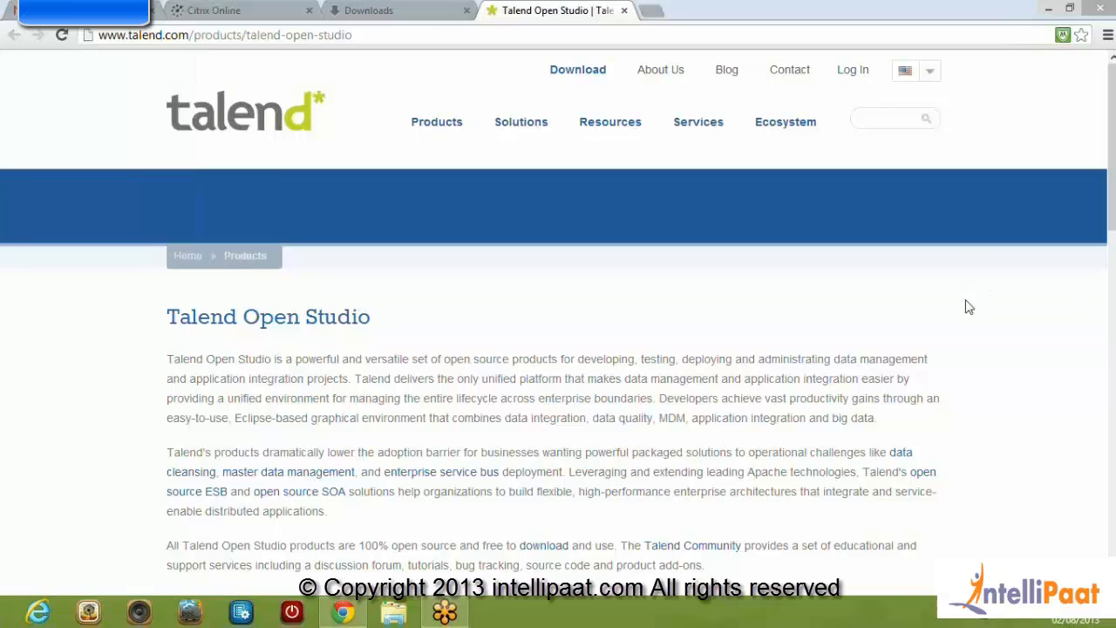
pyautogui.moveTo(989, 387)
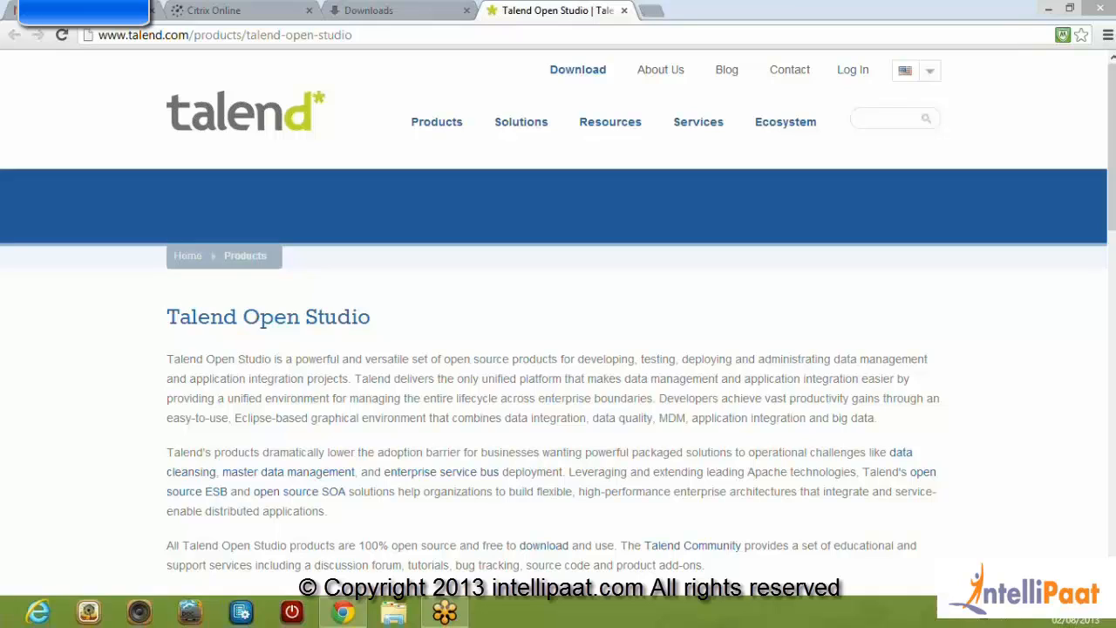
pyautogui.moveTo(990, 388)
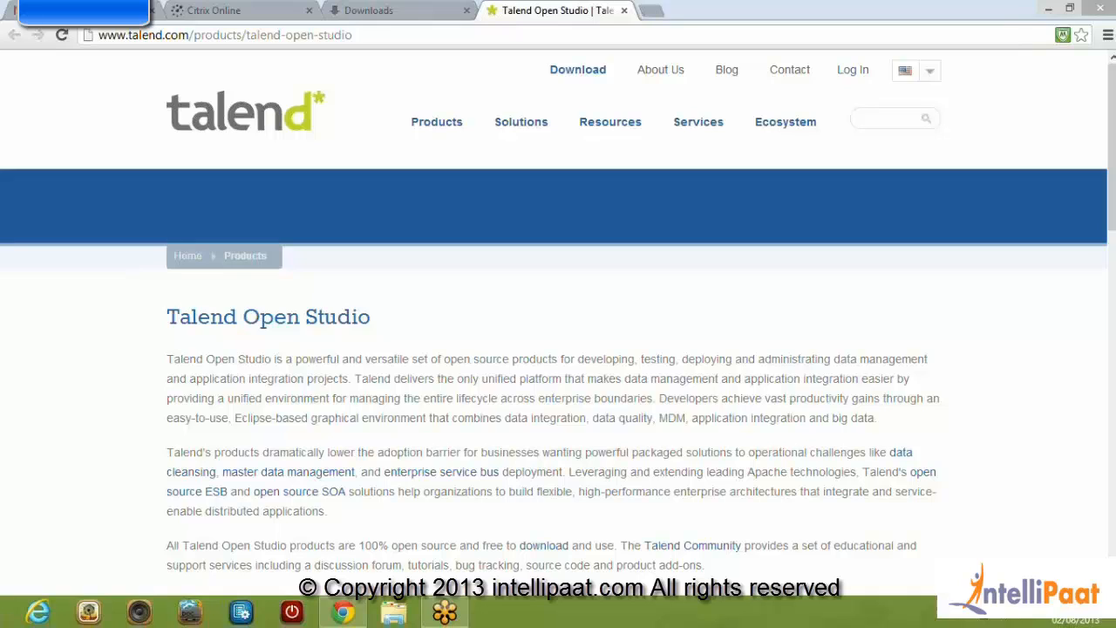
pyautogui.moveTo(989, 387)
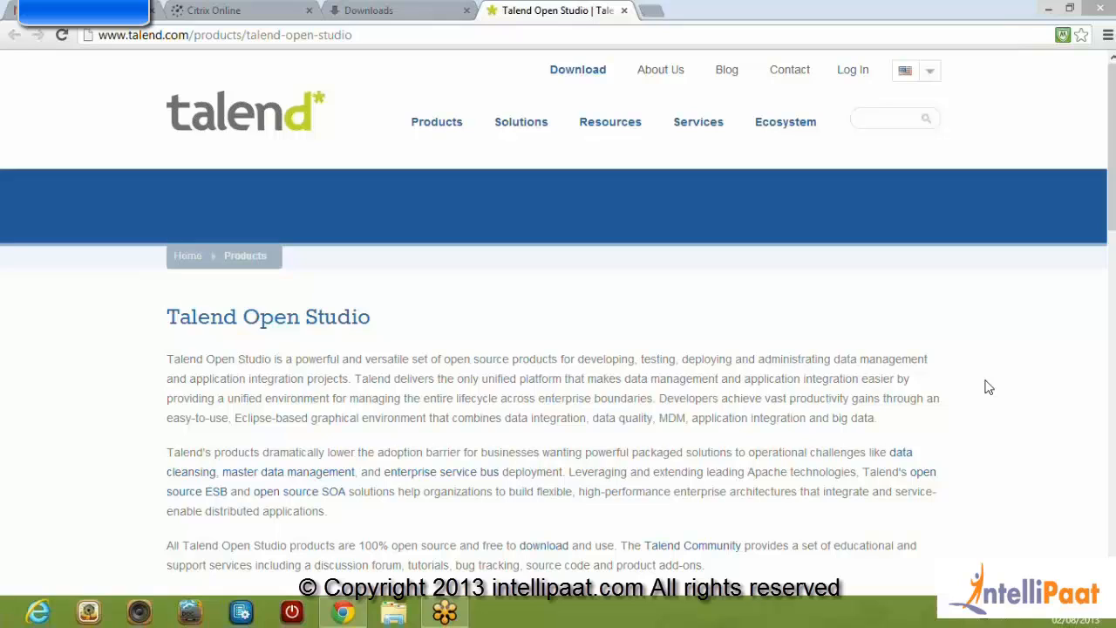
pyautogui.moveTo(1080, 359)
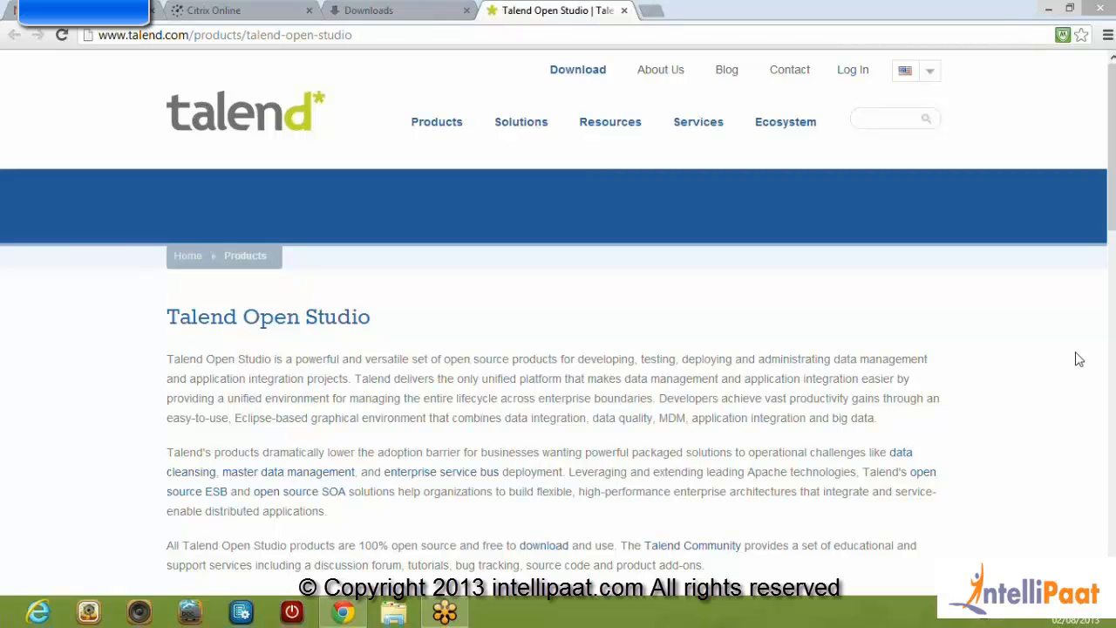